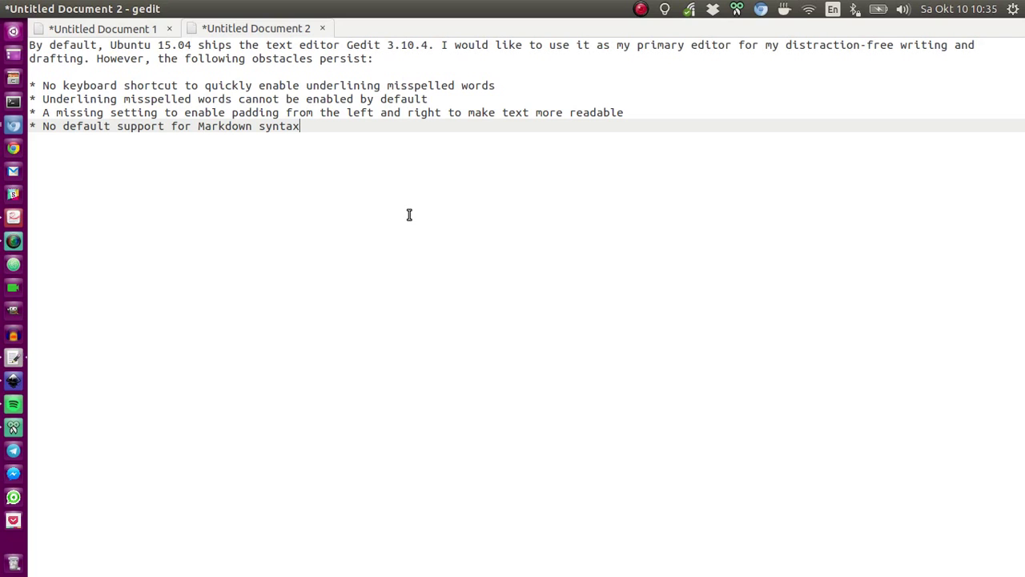
Launch Text Editor from the Unity Dash by searching 'te'.
{"action": "key", "text": "super"}
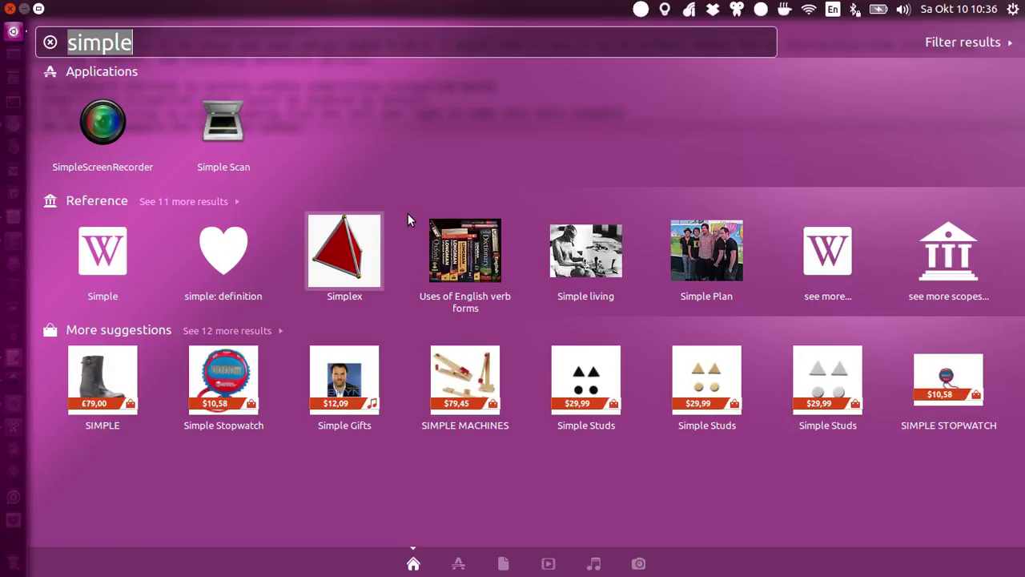
{"action": "type", "text": "text"}
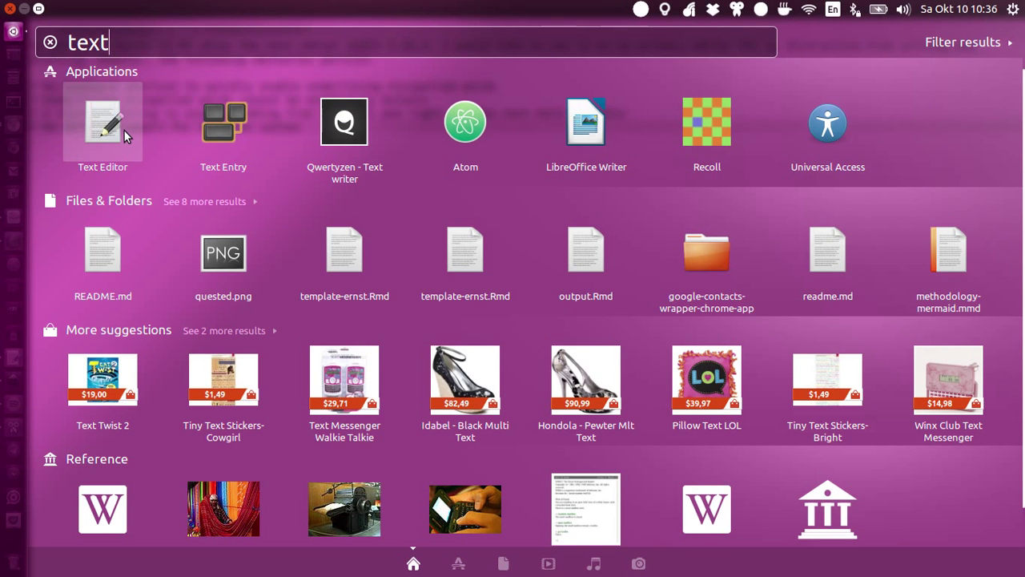
{"action": "left_click", "coordinate": [51, 41]}
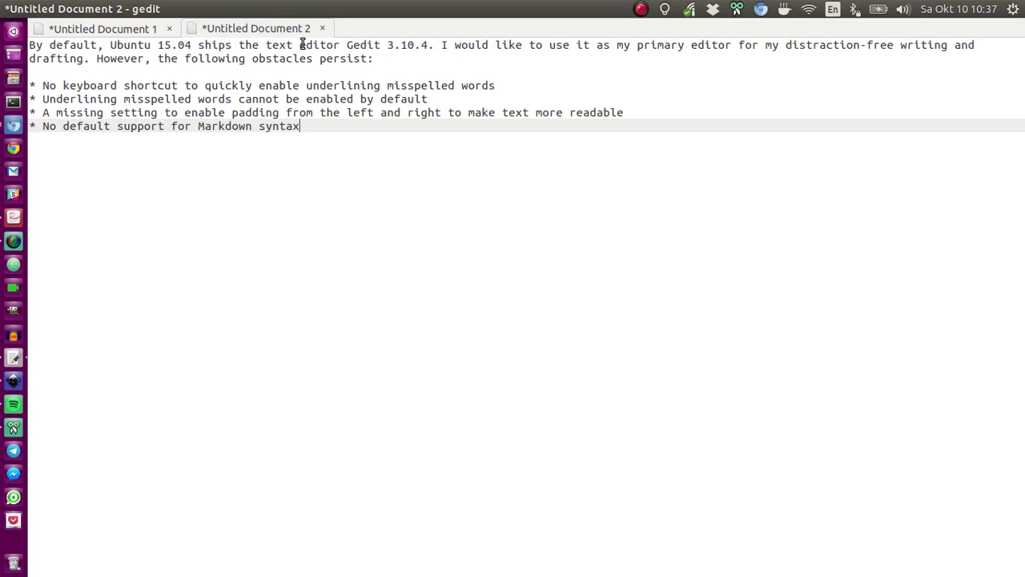
{"action": "mouse_move", "coordinate": [288, 173]}
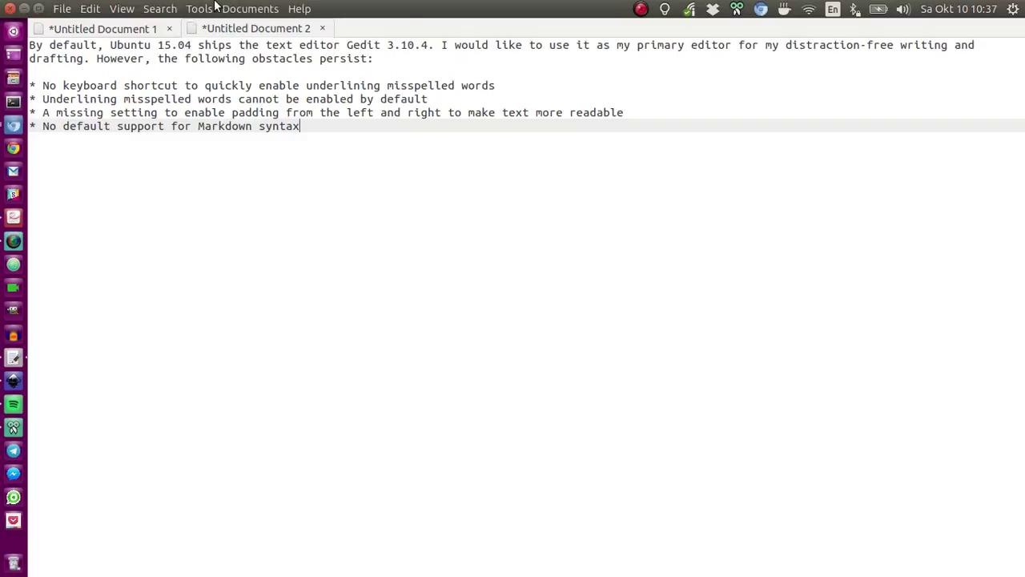
Run a spell check from Tools so 'Gedit' is flagged, then dismiss the checker.
{"action": "left_click", "coordinate": [198, 9]}
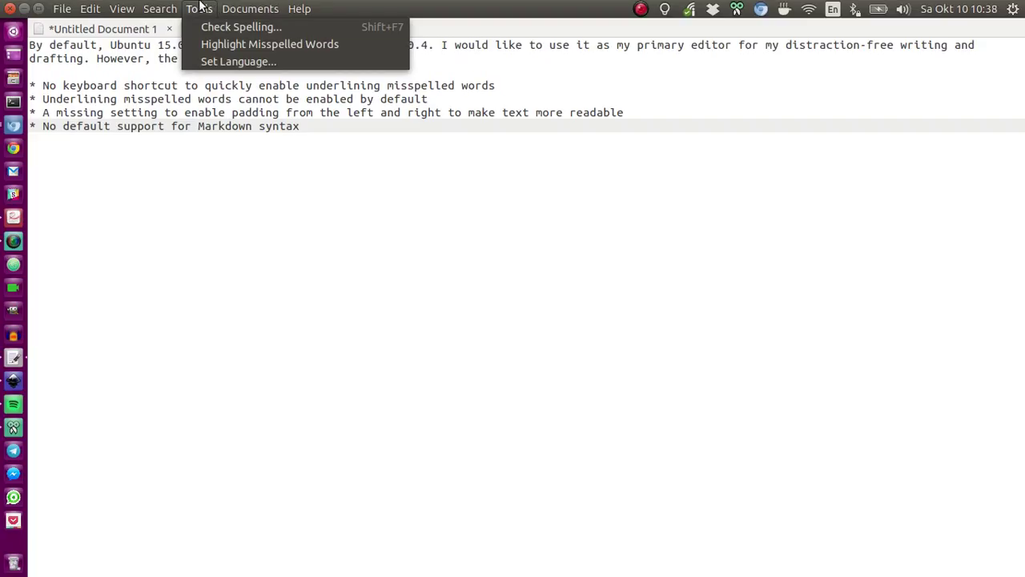
{"action": "mouse_move", "coordinate": [269, 45]}
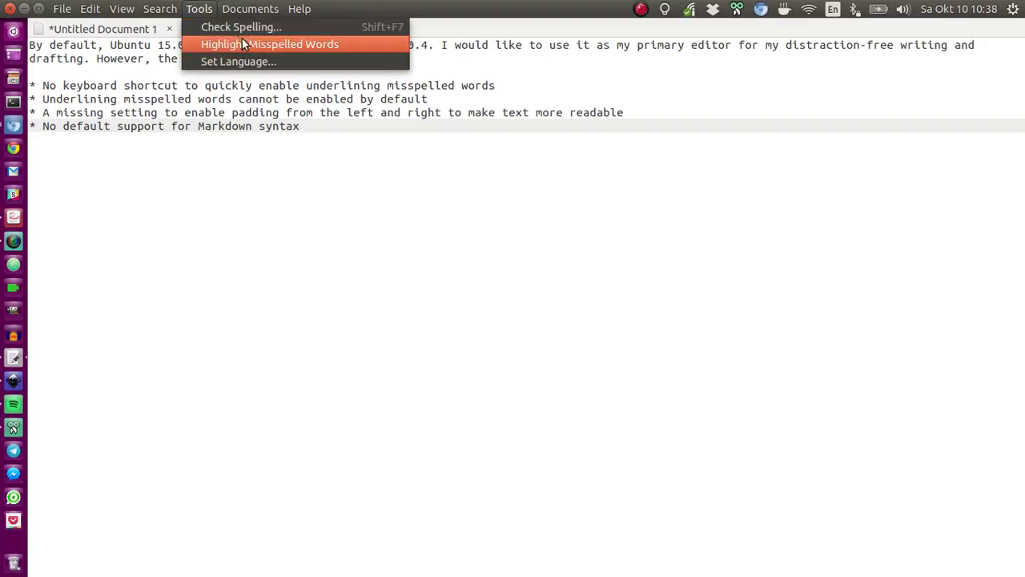
{"action": "left_click", "coordinate": [240, 26]}
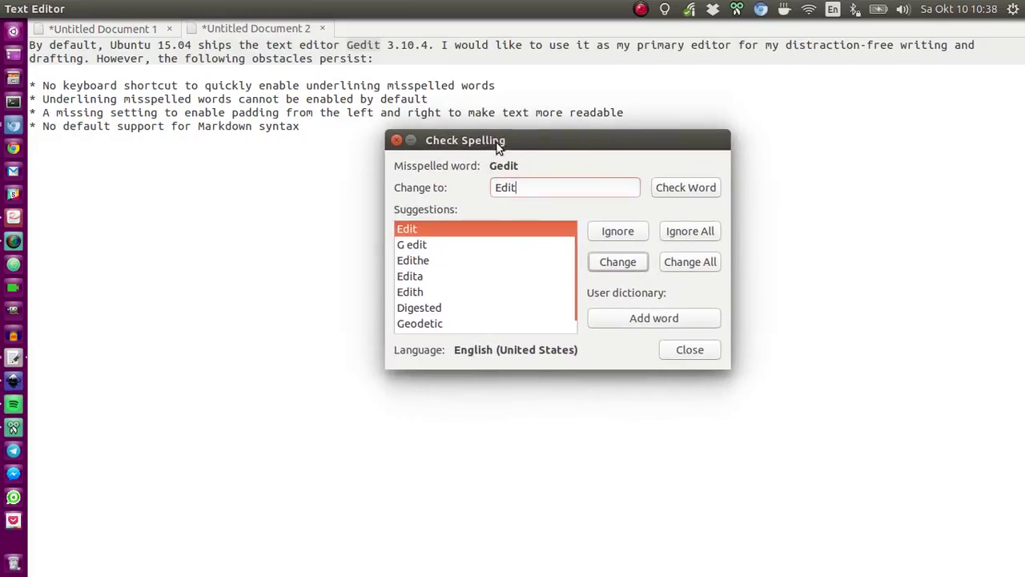
{"action": "mouse_move", "coordinate": [564, 147]}
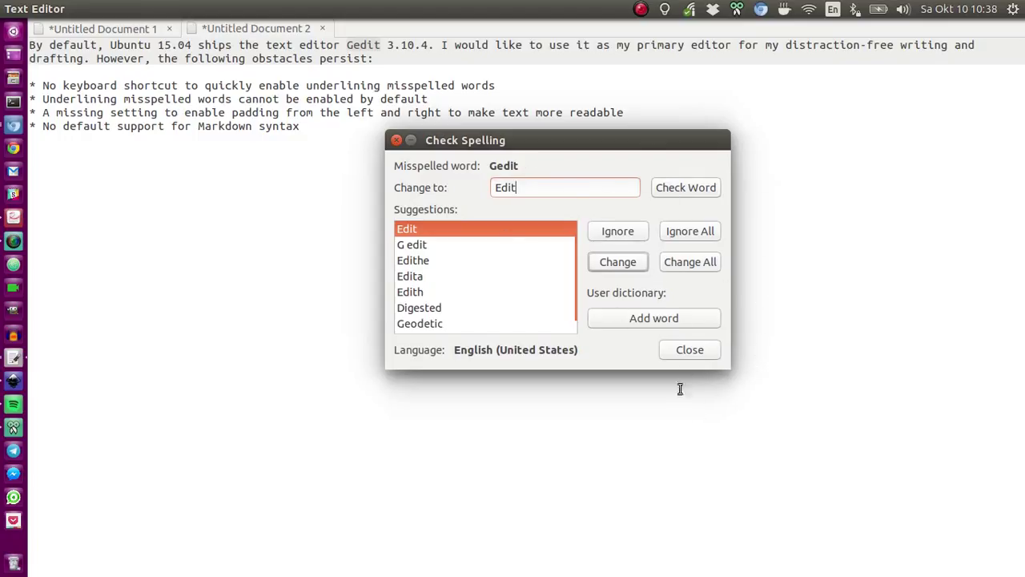
{"action": "left_click", "coordinate": [689, 349]}
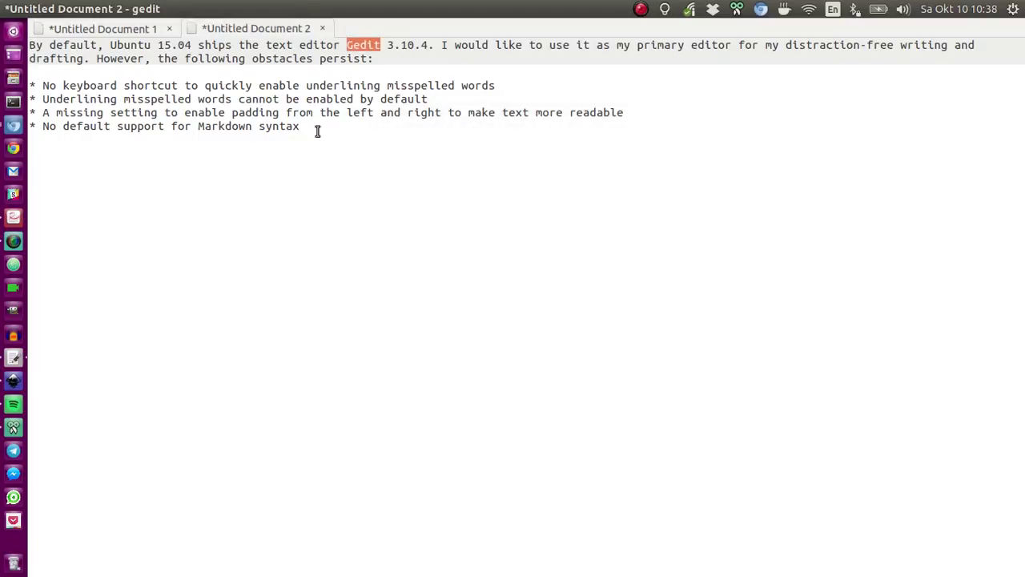
{"action": "left_click", "coordinate": [198, 10]}
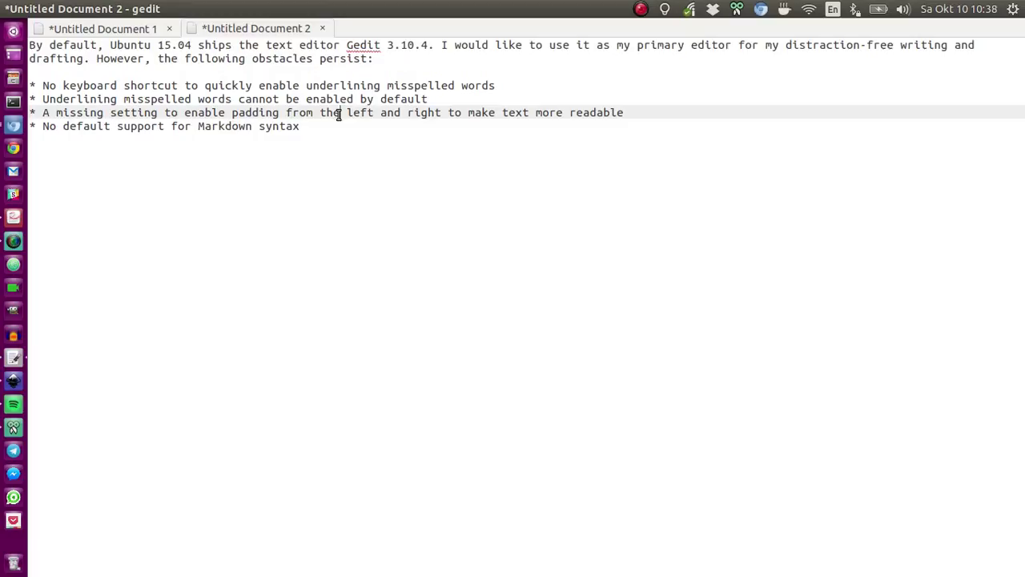
{"action": "mouse_move", "coordinate": [415, 99]}
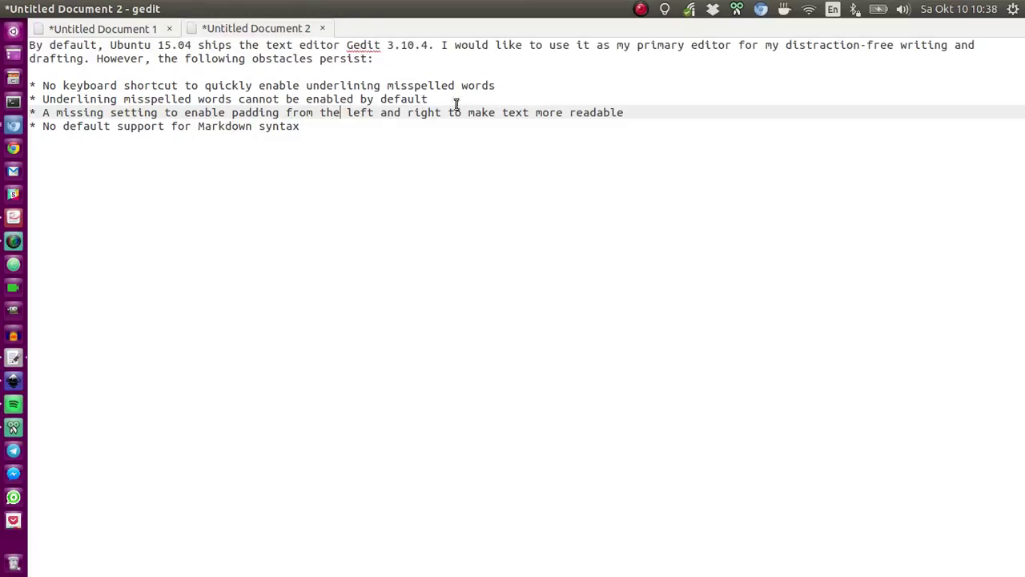
{"action": "mouse_move", "coordinate": [599, 195]}
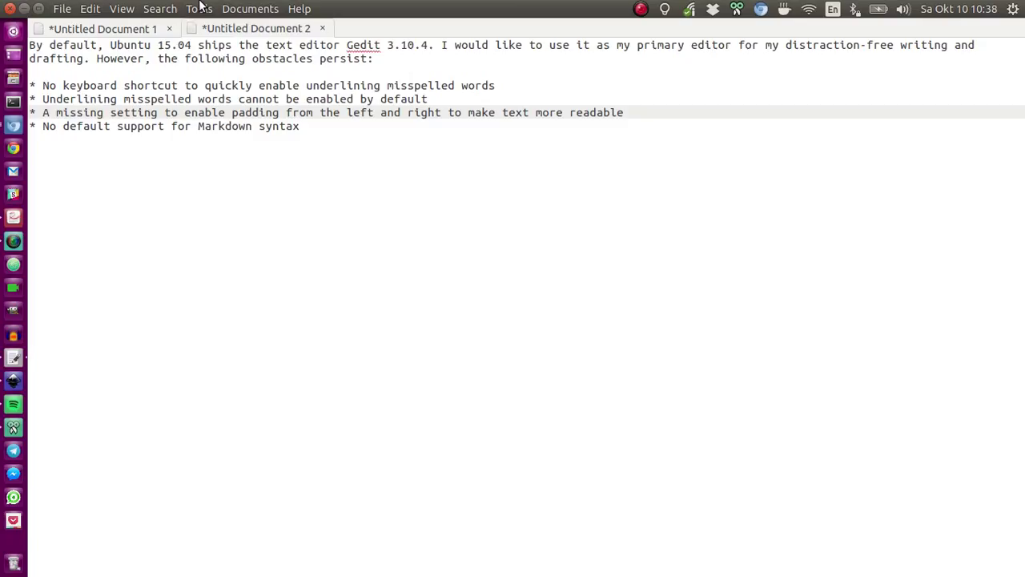
{"action": "left_click", "coordinate": [340, 112]}
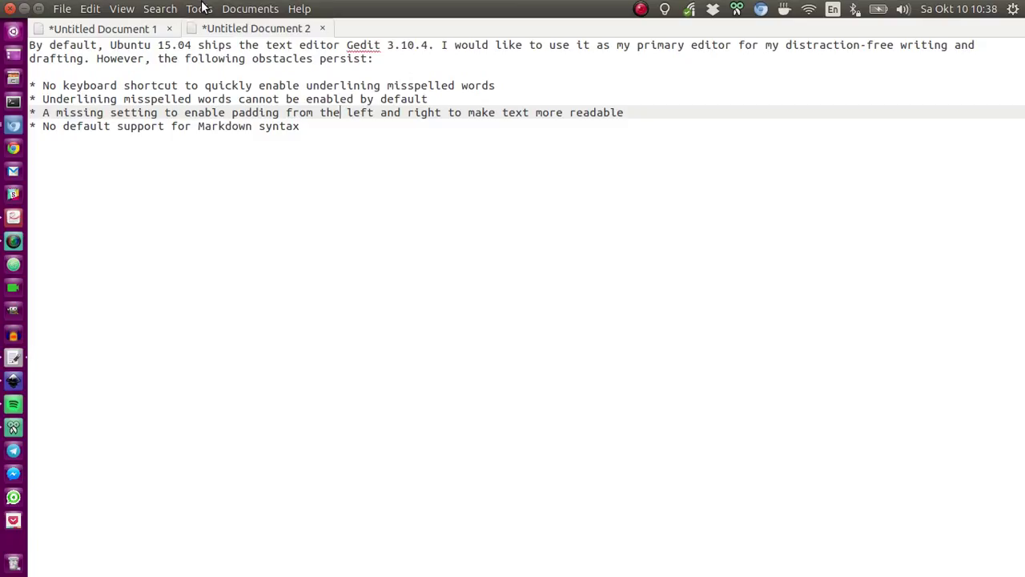
{"action": "left_click", "coordinate": [199, 10]}
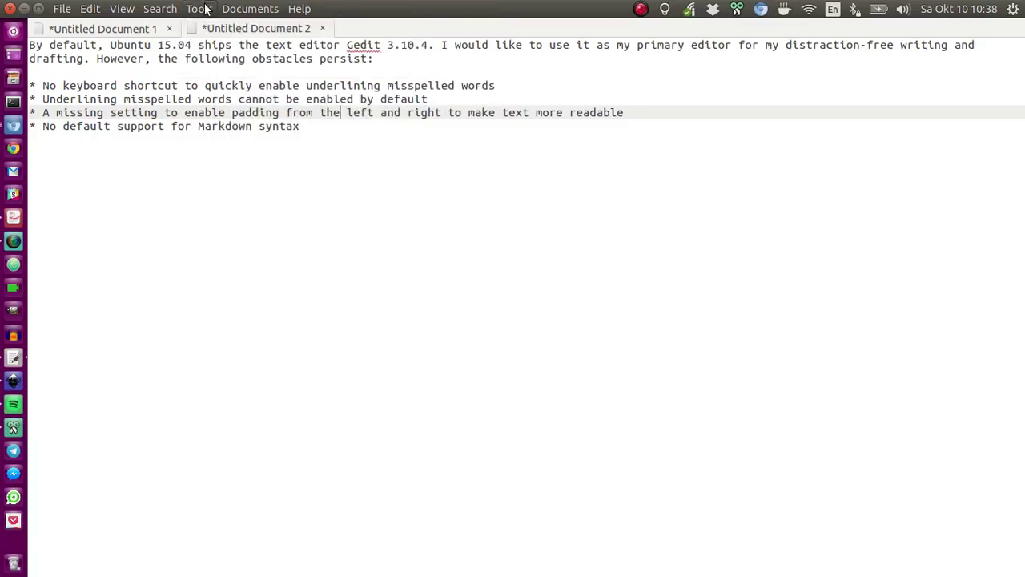
In Preferences > Plugins, select Spell Checker and view its About information.
{"action": "left_click", "coordinate": [61, 9]}
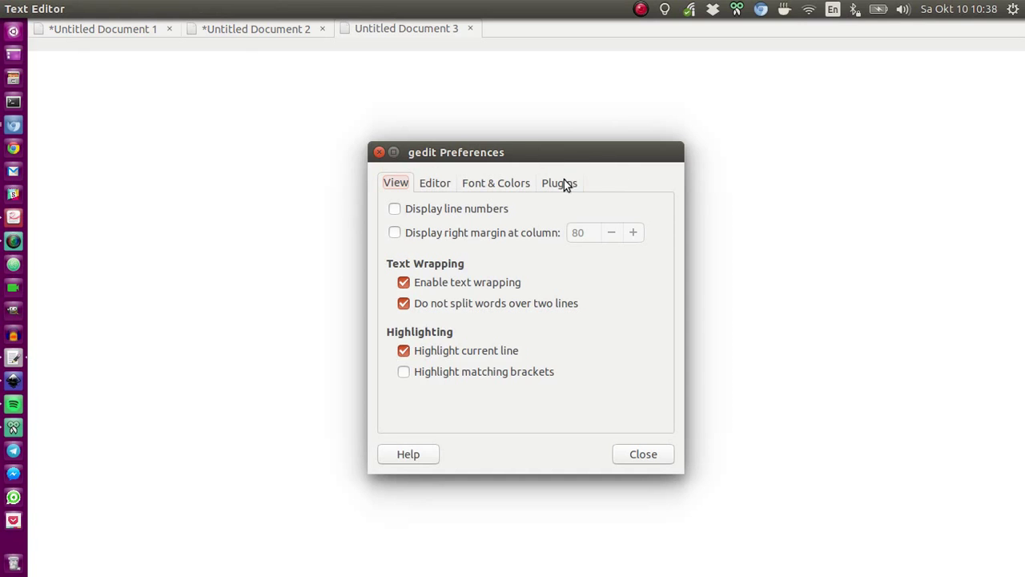
{"action": "mouse_move", "coordinate": [550, 181]}
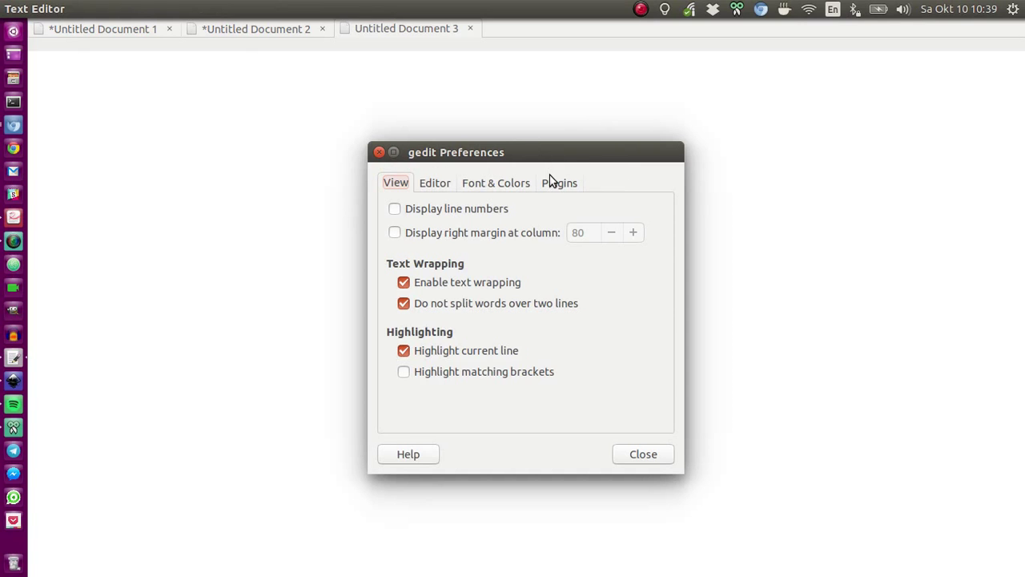
{"action": "left_click", "coordinate": [559, 183]}
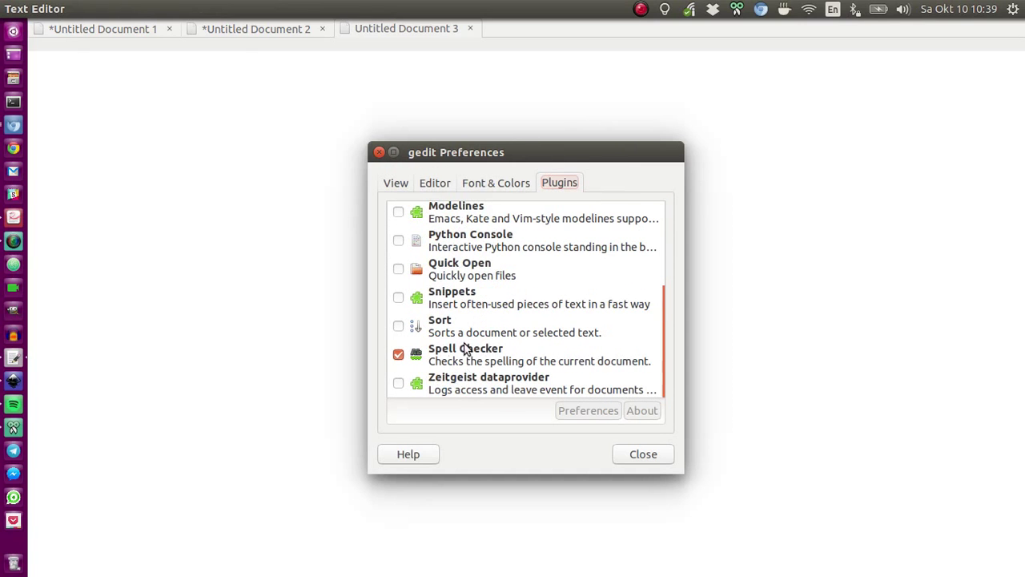
{"action": "left_click", "coordinate": [464, 354]}
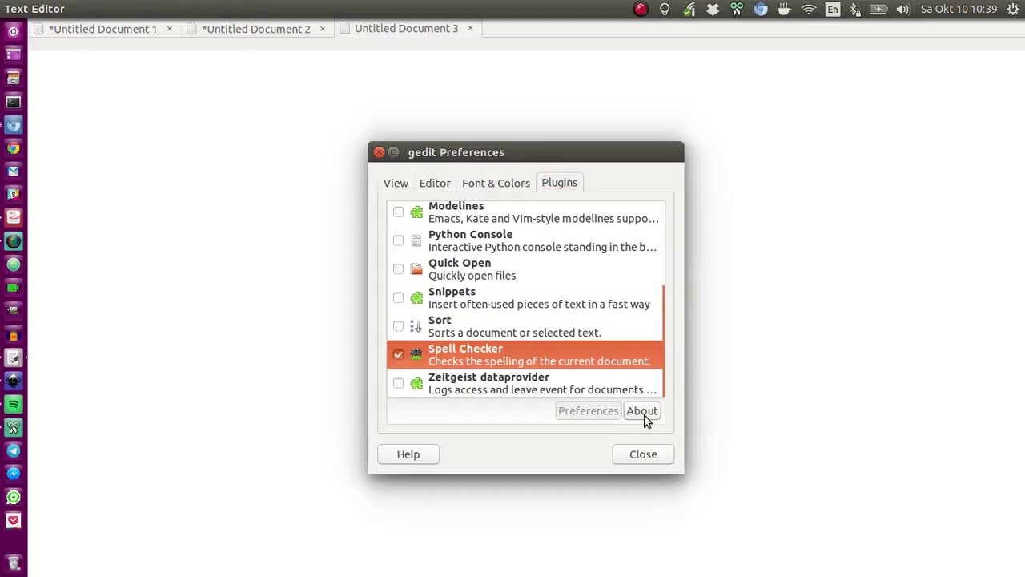
{"action": "left_click", "coordinate": [640, 410]}
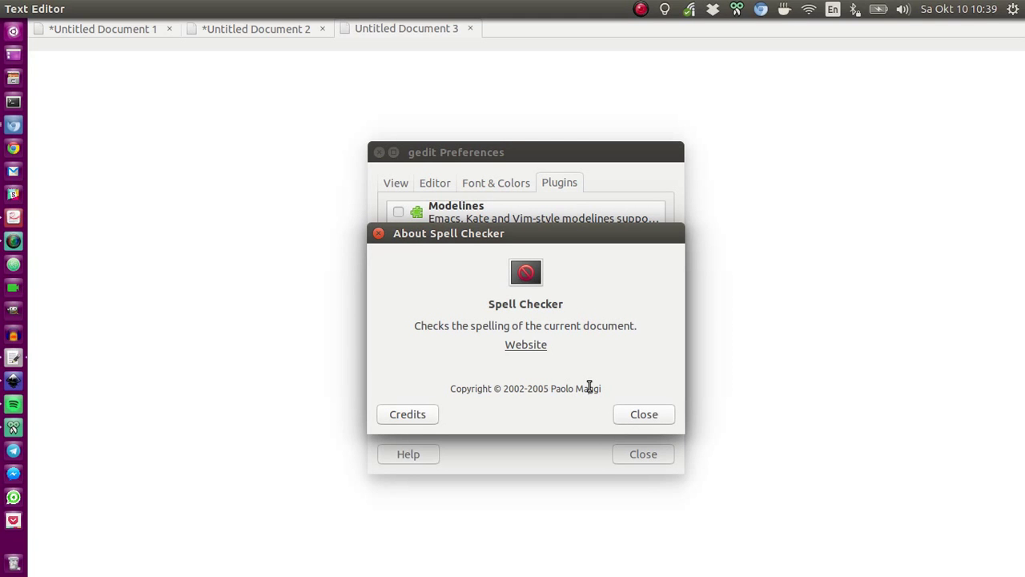
{"action": "left_click", "coordinate": [644, 413]}
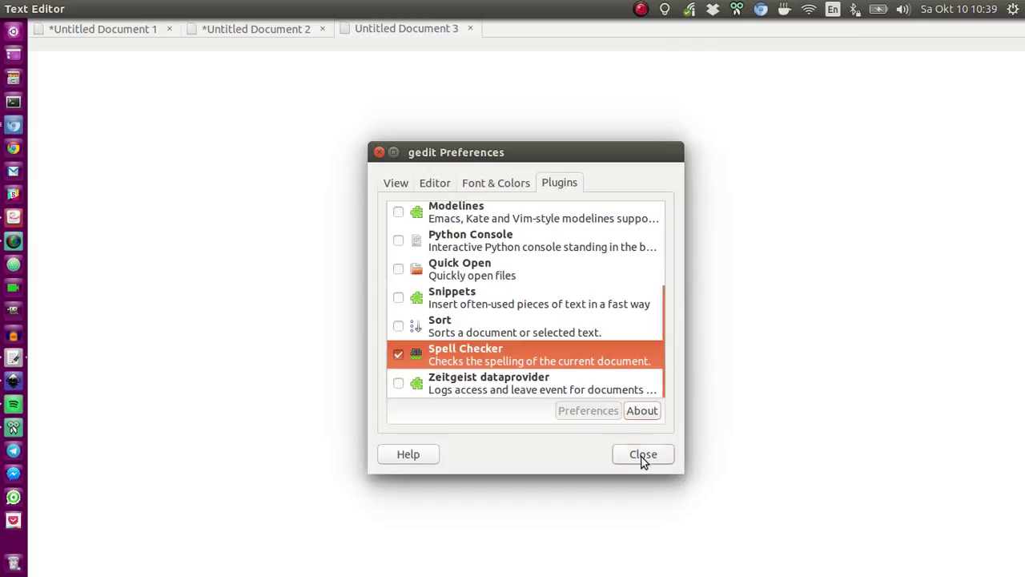
Close the Preferences dialog and return to the obstacle-list draft.
{"action": "left_click", "coordinate": [642, 454]}
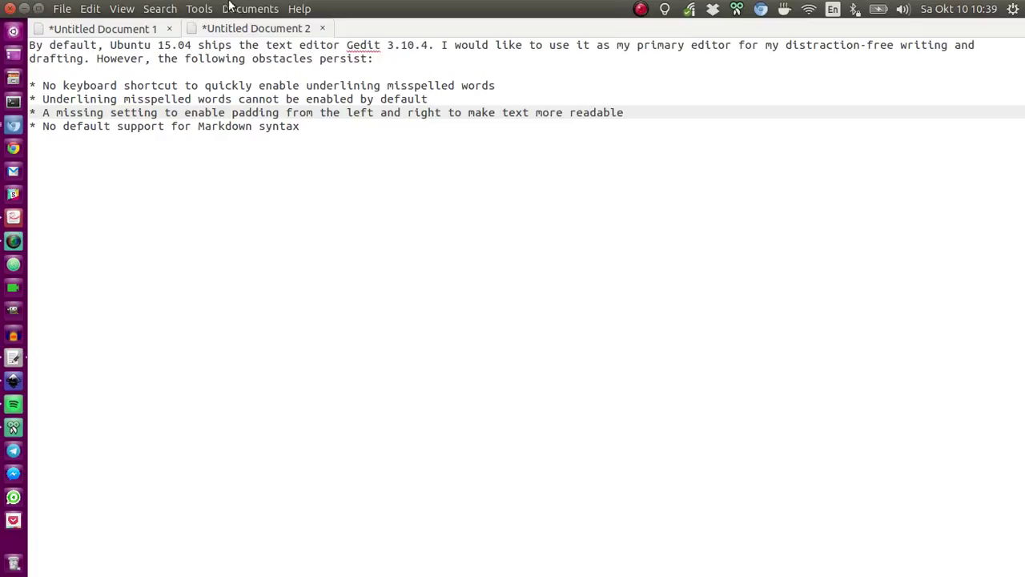
{"action": "left_click", "coordinate": [198, 9]}
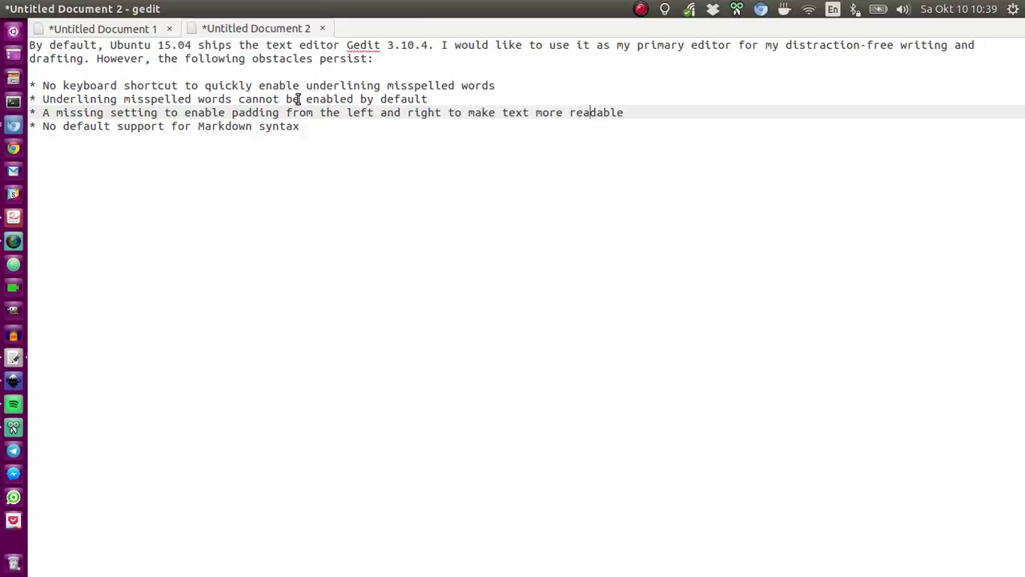
{"action": "mouse_move", "coordinate": [383, 186]}
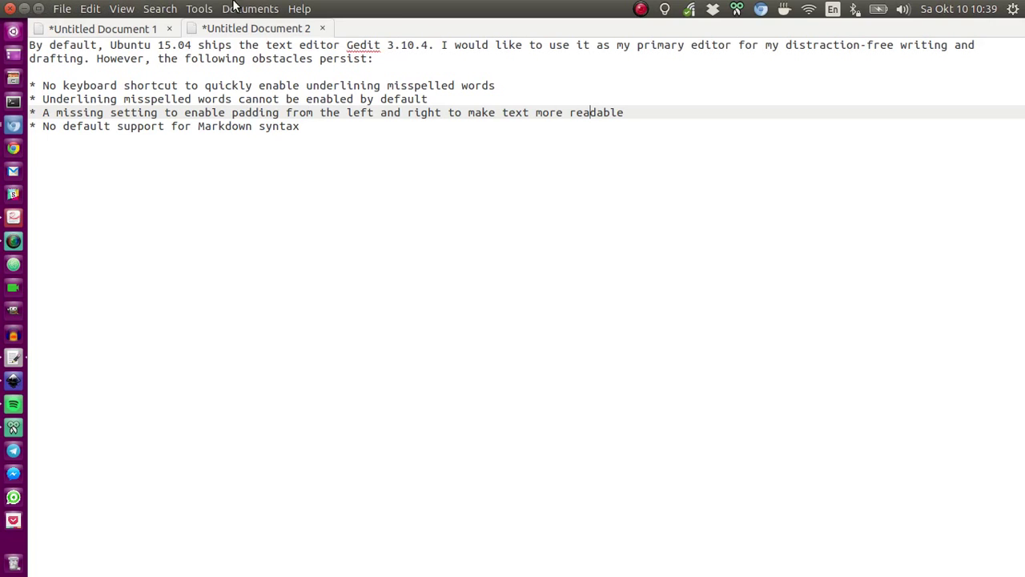
Show the Tools menu with Highlight Misspelled Words checked.
{"action": "left_click", "coordinate": [198, 9]}
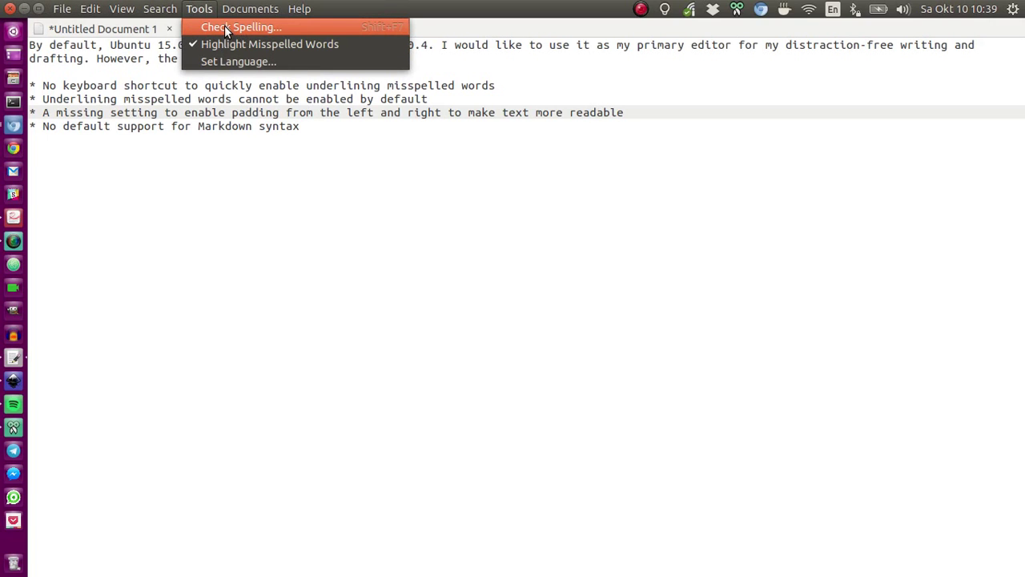
{"action": "mouse_move", "coordinate": [391, 32]}
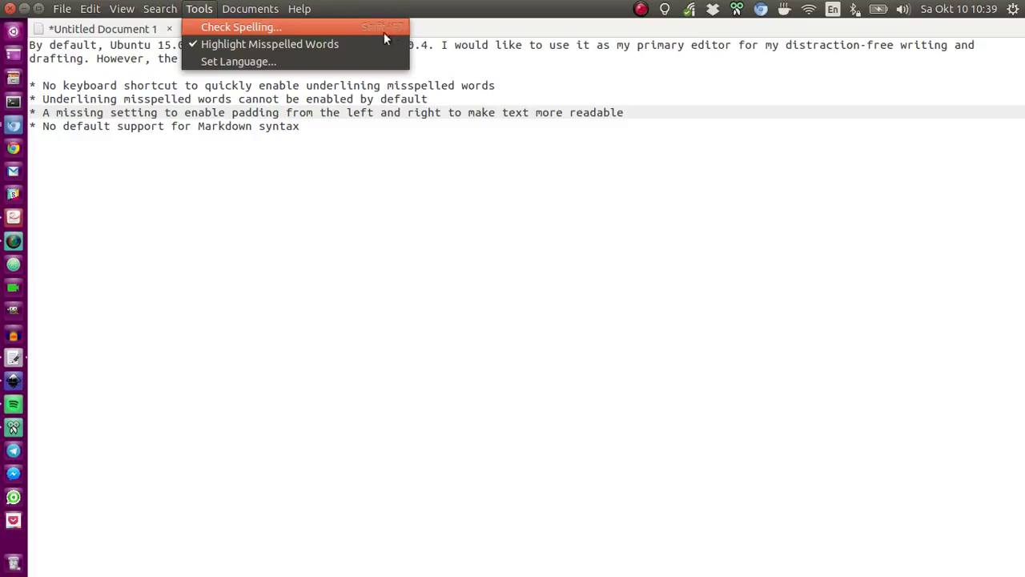
{"action": "mouse_move", "coordinate": [376, 45]}
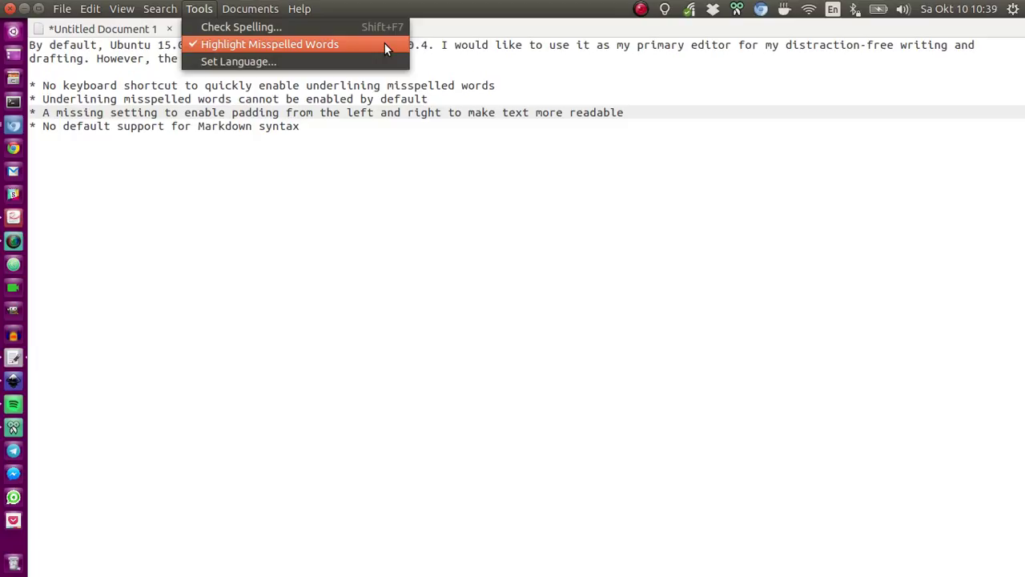
{"action": "mouse_move", "coordinate": [463, 118]}
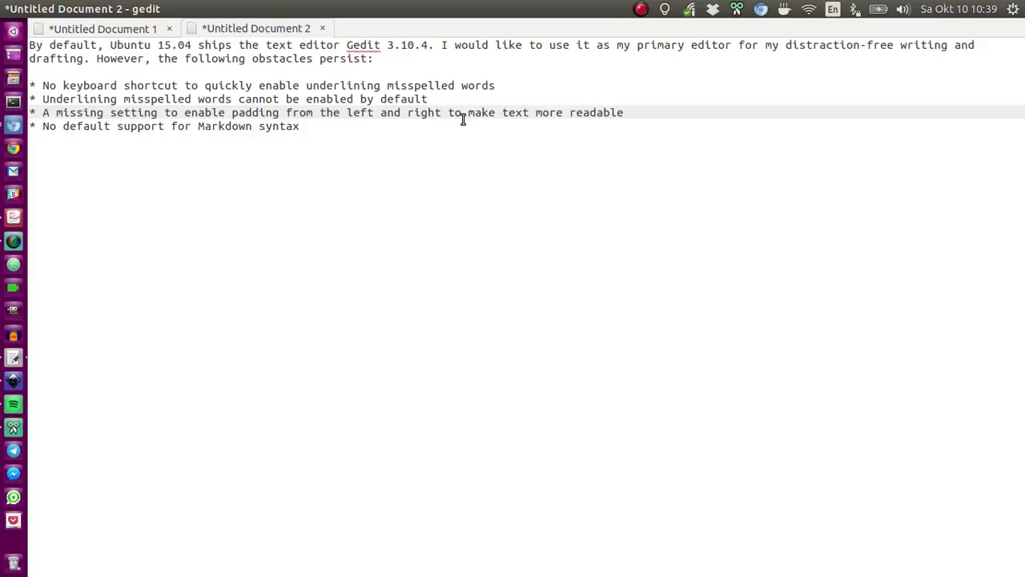
Switch the editor to fullscreen and place the cursor in the third bullet.
{"action": "left_click", "coordinate": [586, 112]}
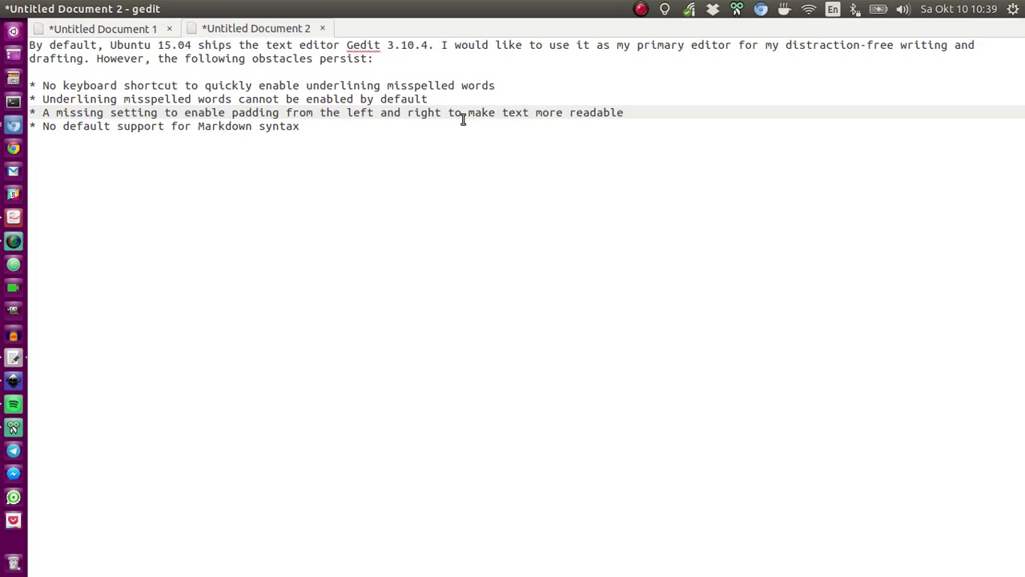
{"action": "left_click", "coordinate": [590, 112]}
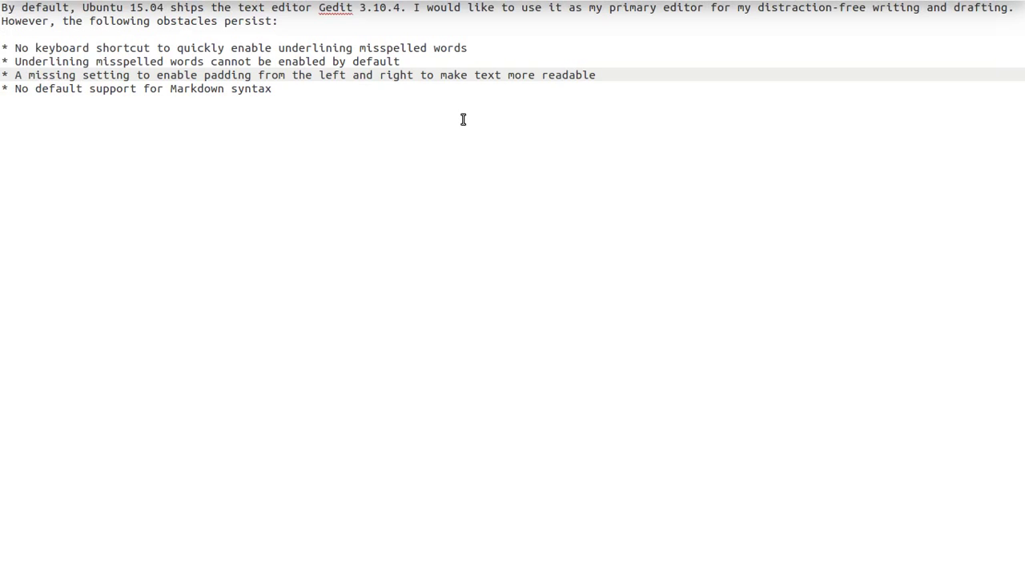
{"action": "left_click", "coordinate": [563, 75]}
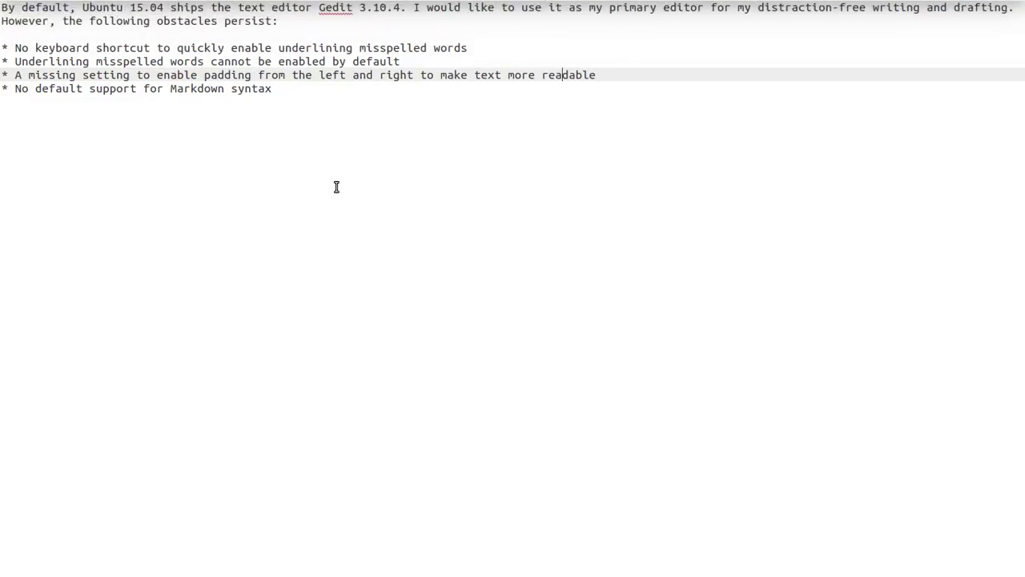
{"action": "mouse_move", "coordinate": [349, 70]}
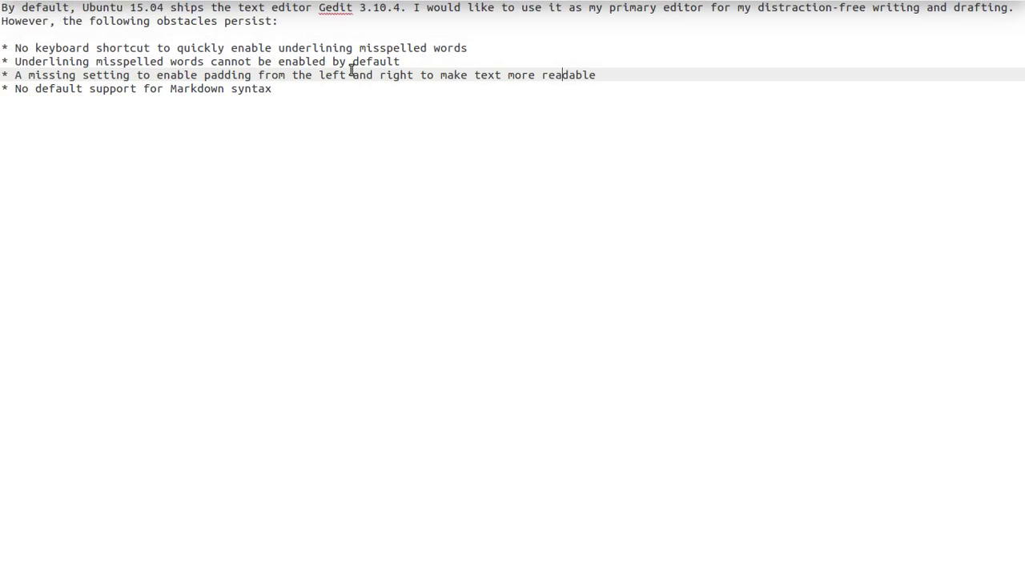
{"action": "mouse_move", "coordinate": [351, 99]}
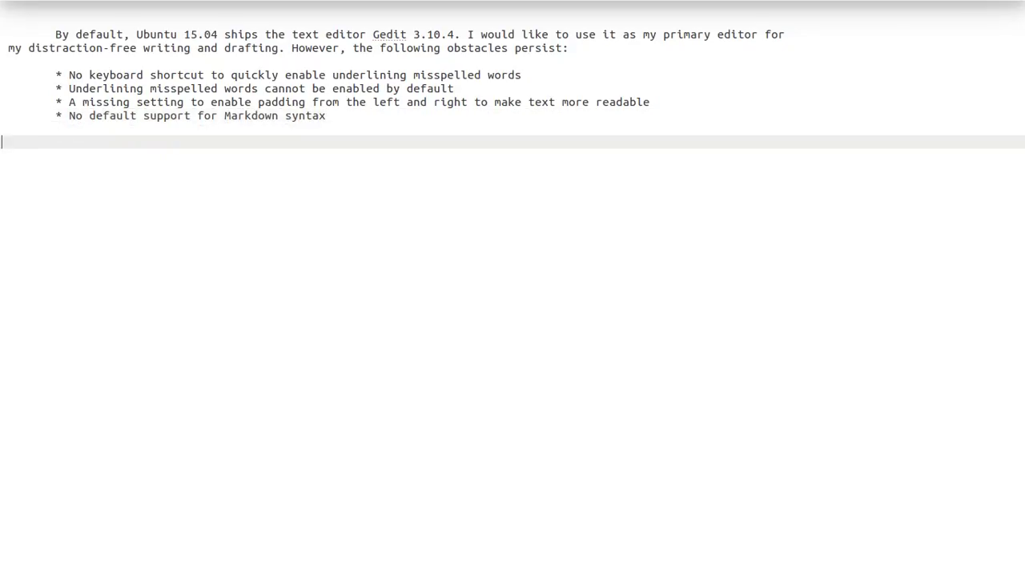
Add '# Heading 1' and '## Heading 2' below the list, then switch to the browser.
{"action": "type", "text": "#"}
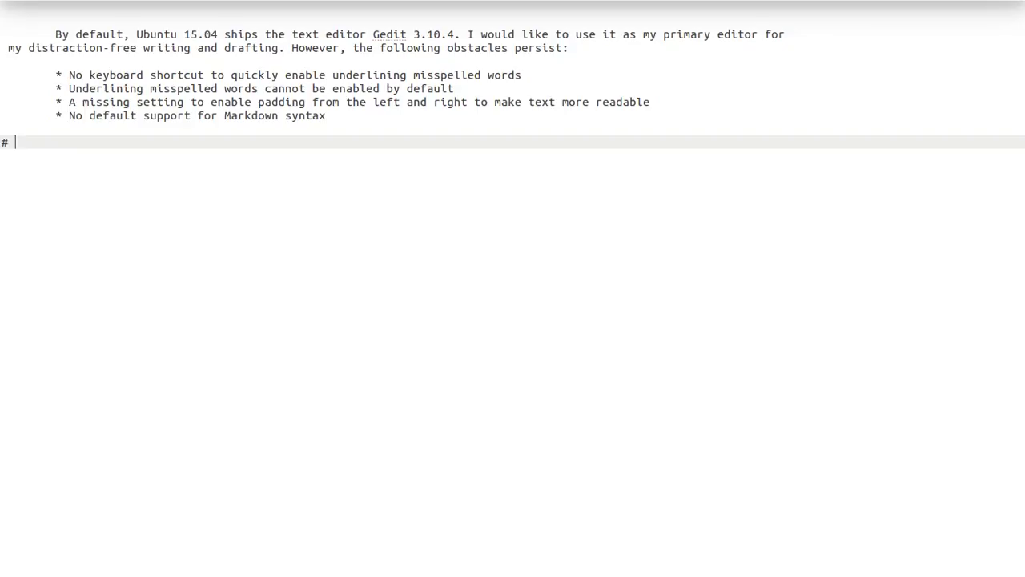
{"action": "type", "text": "H"}
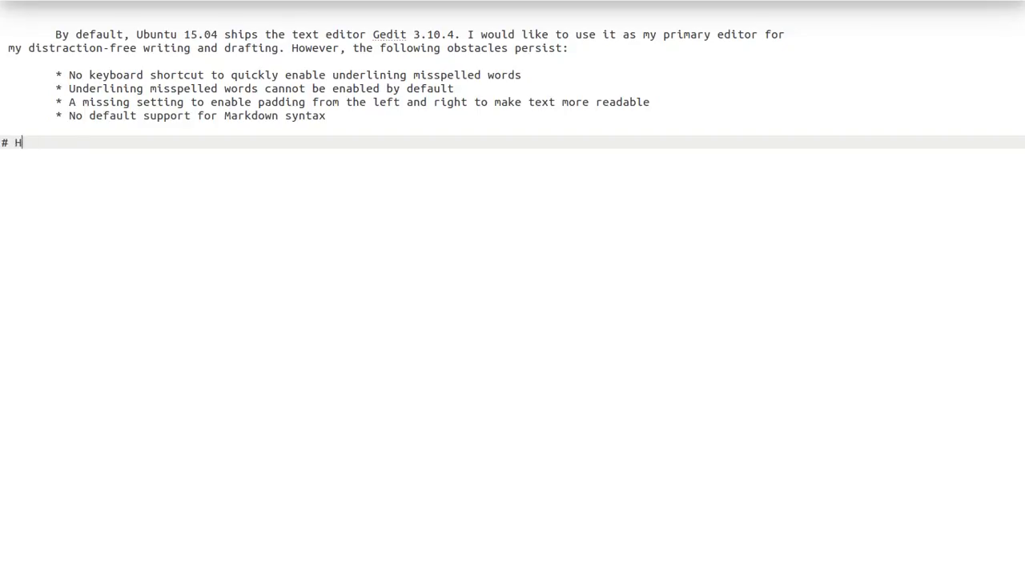
{"action": "type", "text": "eading 1"}
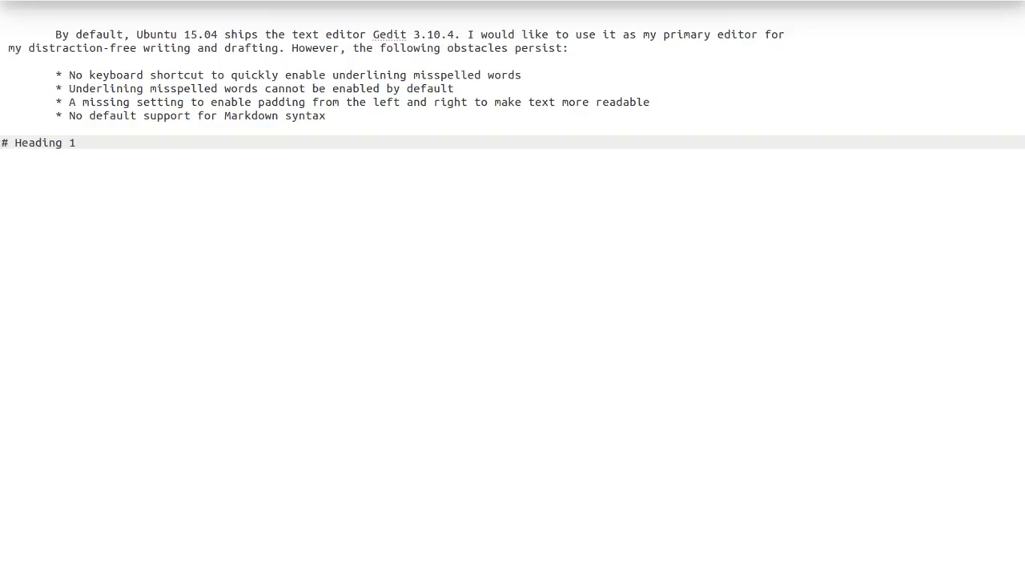
{"action": "left_click", "coordinate": [76, 141]}
{"action": "type", "text": "## Head"}
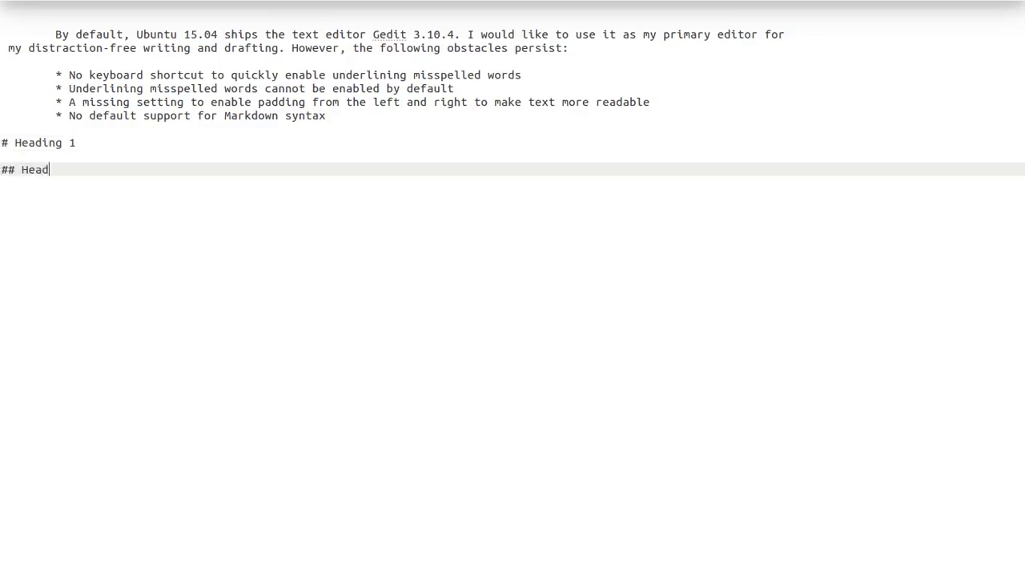
{"action": "type", "text": "ing 2"}
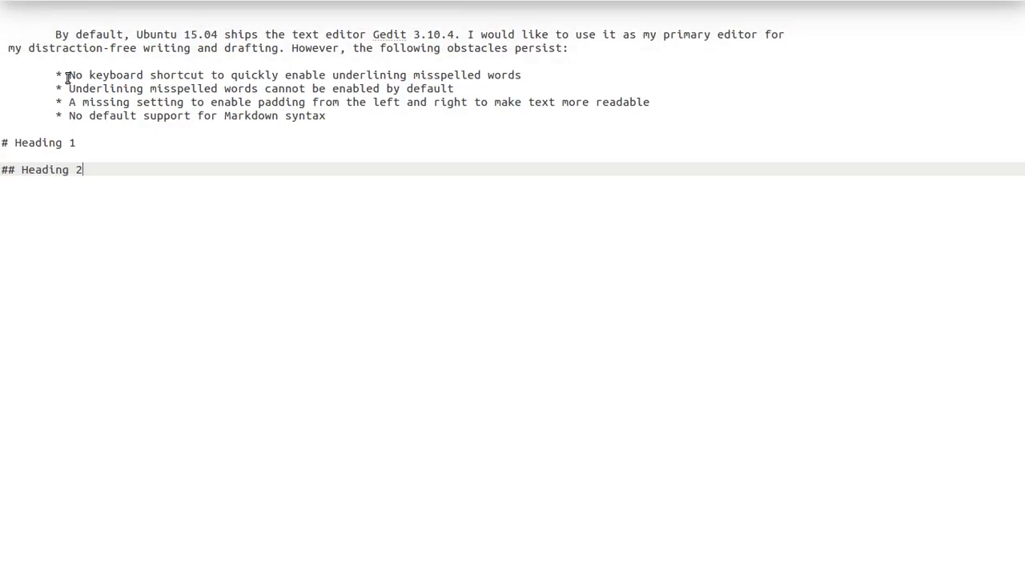
{"action": "left_click", "coordinate": [182, 102]}
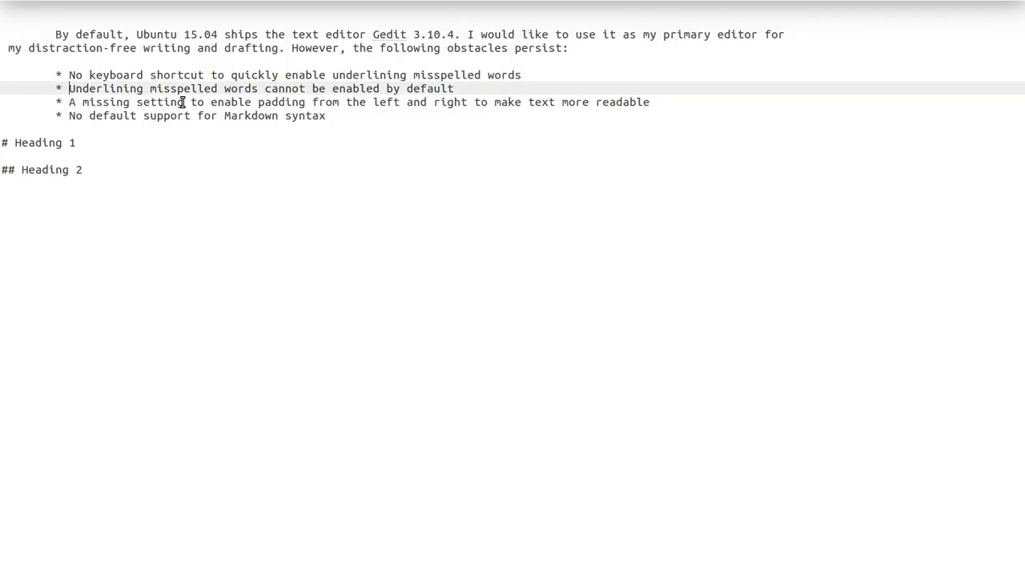
{"action": "key", "text": "alt+Tab"}
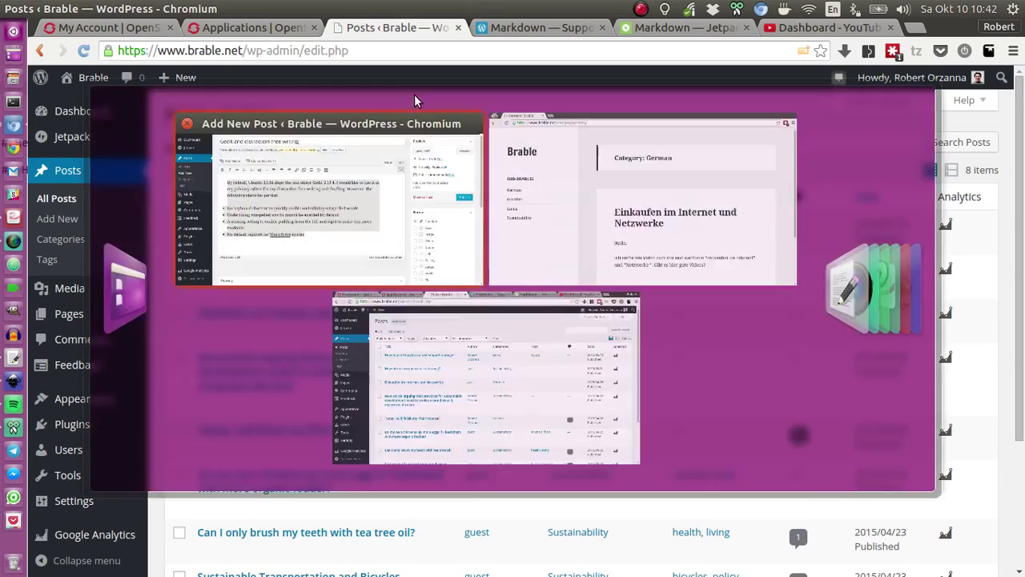
Scroll the Add New Post editor to '# Heading 1' and preview it as a rendered heading.
{"action": "left_click", "coordinate": [330, 200]}
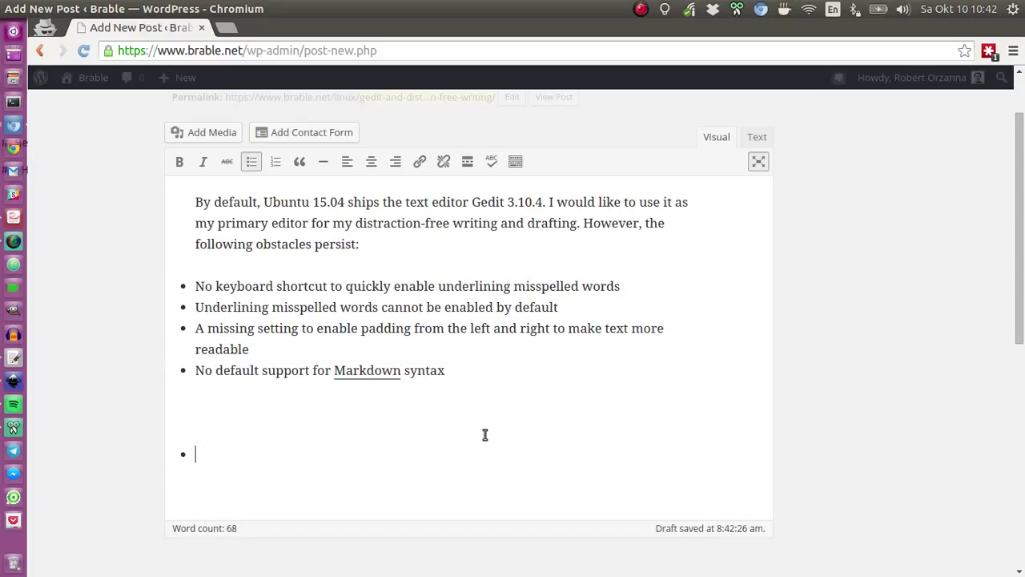
{"action": "scroll", "scroll_direction": "down", "scroll_amount": 3}
{"action": "type", "text": "# Heading 1"}
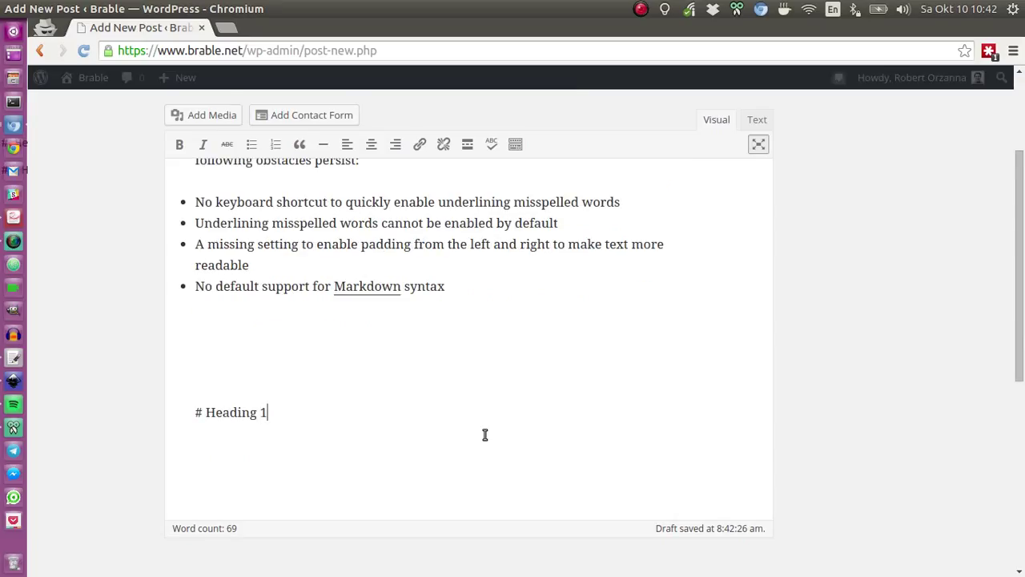
{"action": "scroll", "scroll_direction": "down", "scroll_amount": 3}
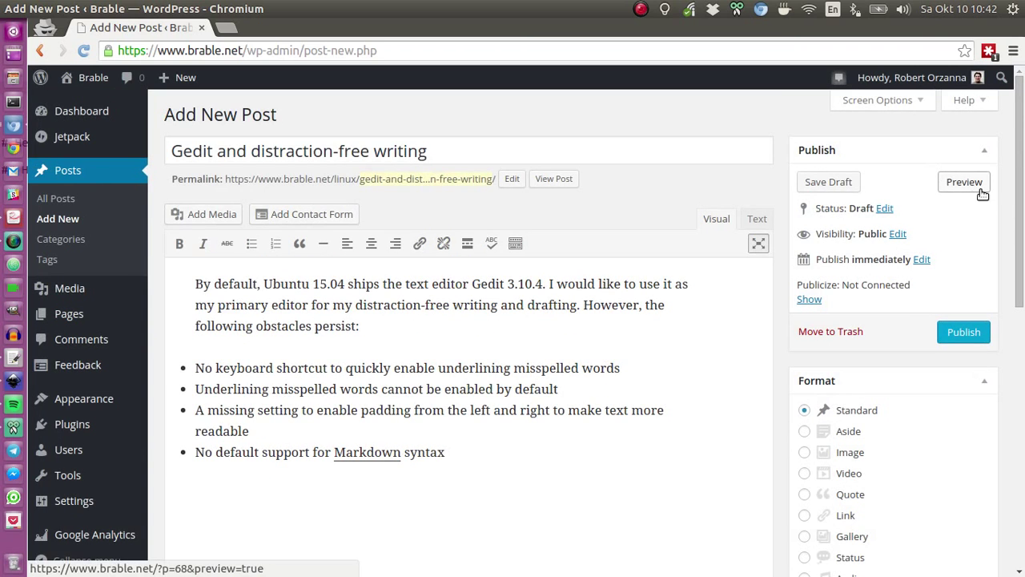
{"action": "left_click", "coordinate": [964, 182]}
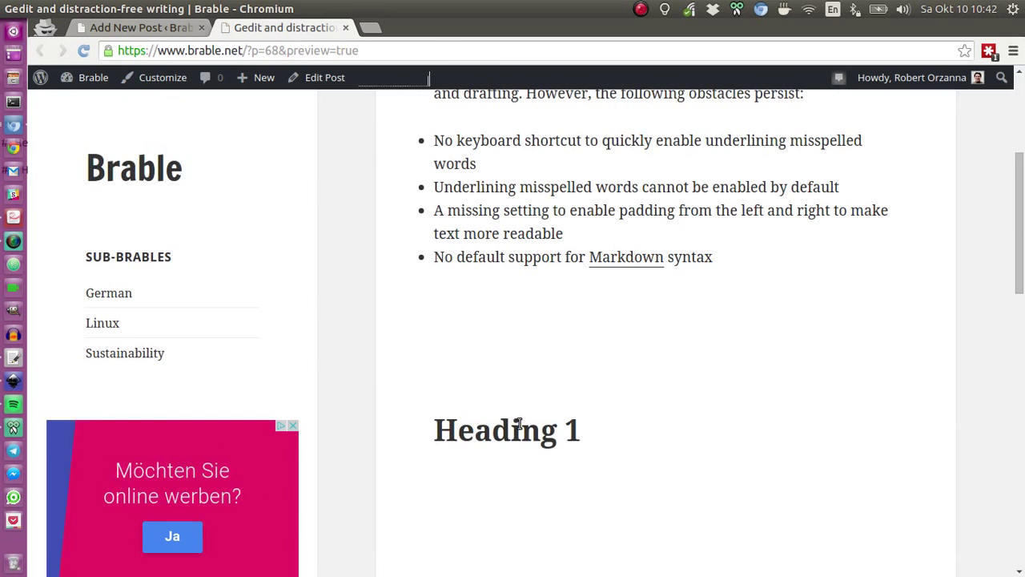
{"action": "left_click", "coordinate": [136, 27]}
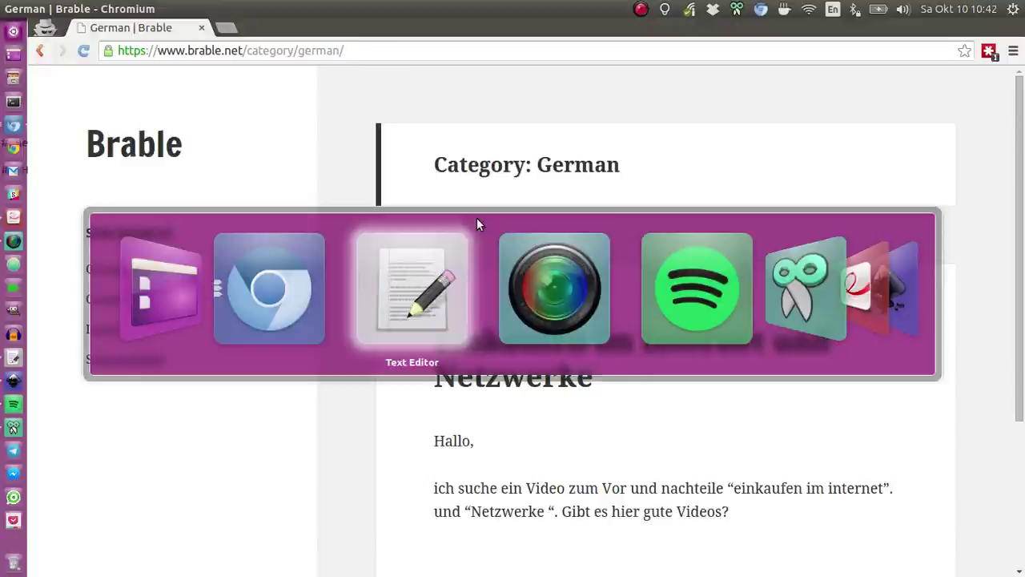
Return to the fullscreen gedit draft with the cursor before the second bullet.
{"action": "left_click", "coordinate": [412, 288]}
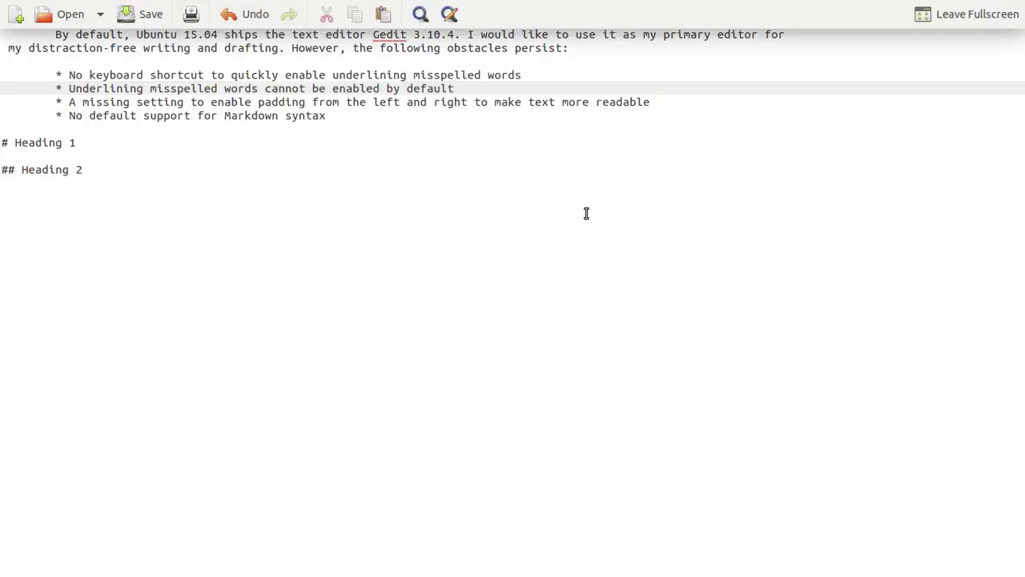
{"action": "left_click", "coordinate": [71, 88]}
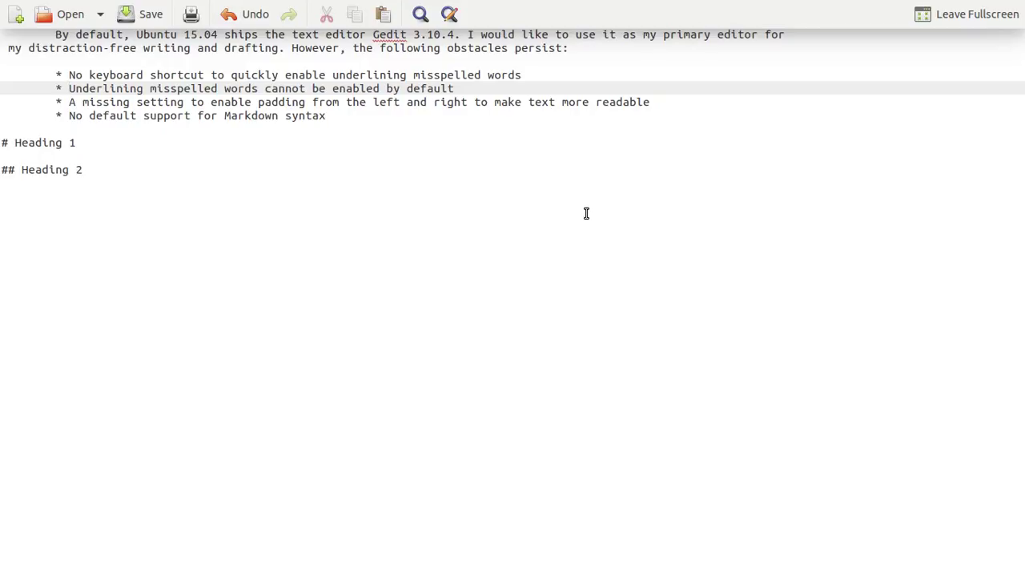
{"action": "left_click", "coordinate": [71, 88]}
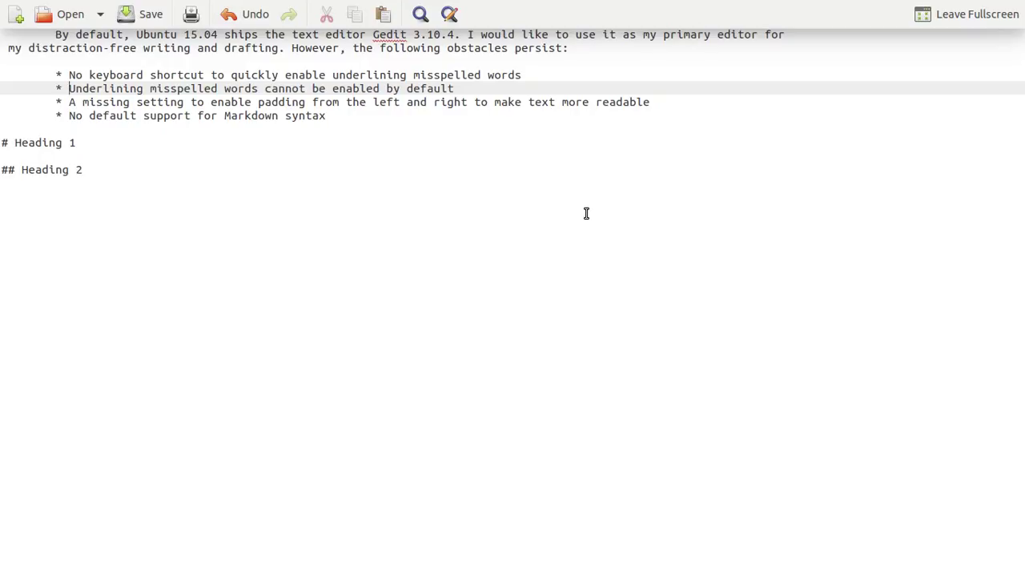